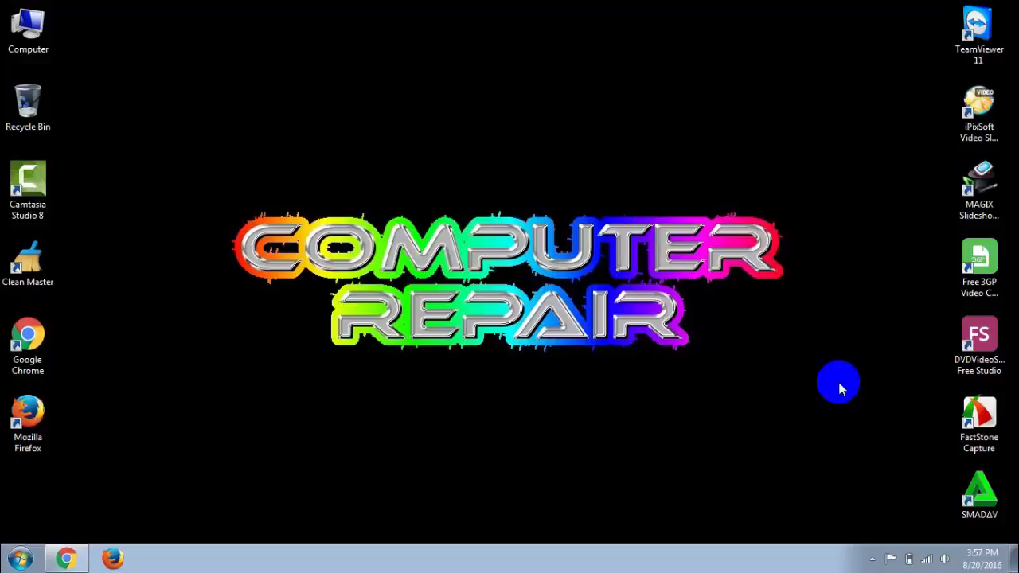
Launch Computer Management from the desktop Computer icon's Manage command
{"action": "double_click", "coordinate": [28, 24]}
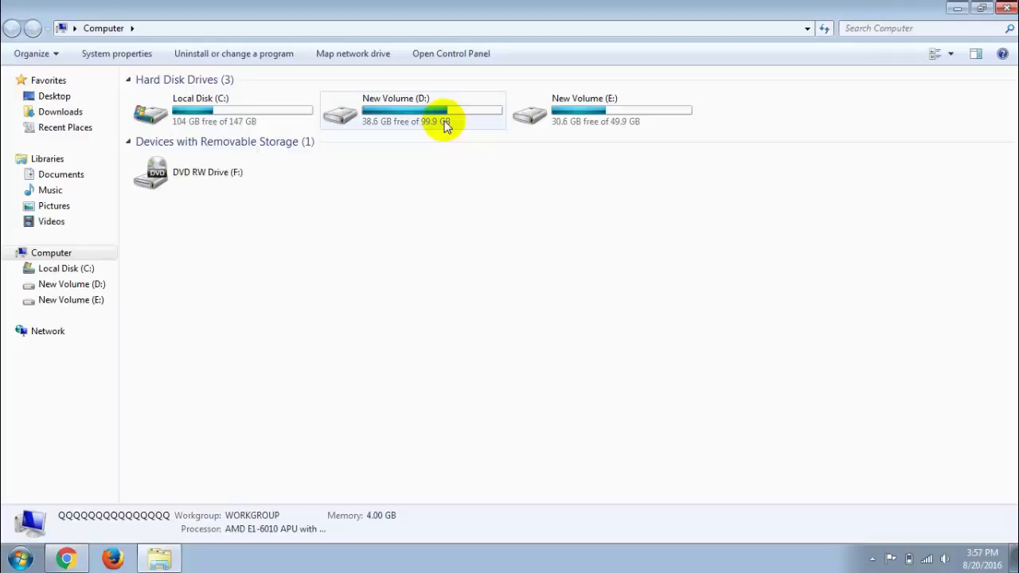
{"action": "mouse_move", "coordinate": [612, 112]}
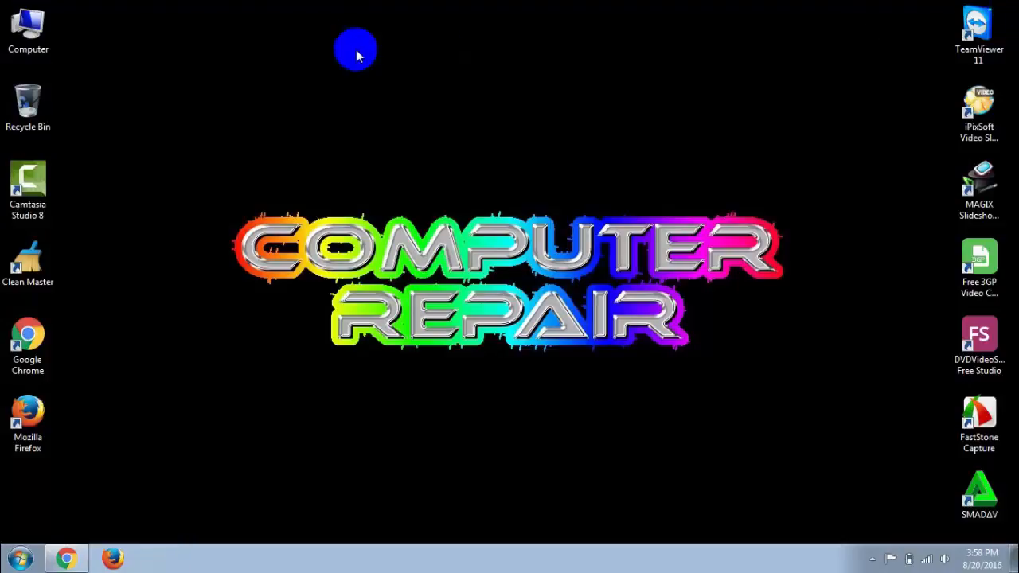
{"action": "left_click", "coordinate": [28, 28]}
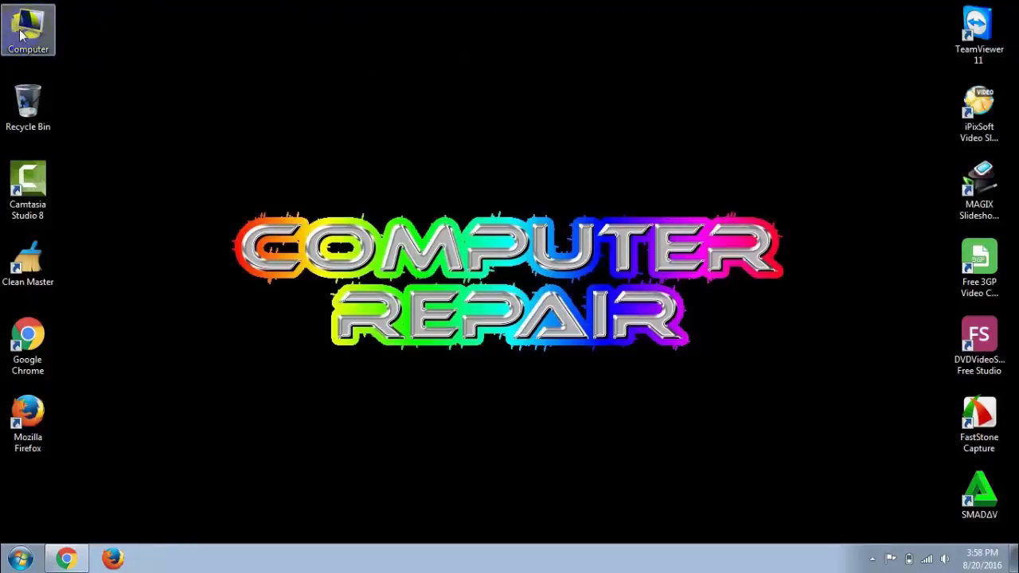
{"action": "right_click", "coordinate": [28, 28]}
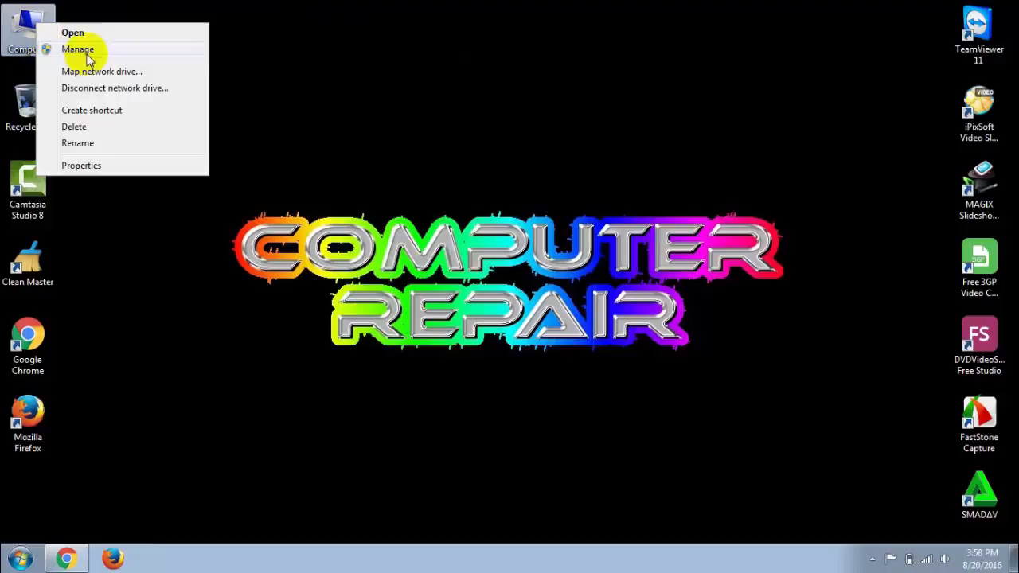
{"action": "left_click", "coordinate": [78, 48]}
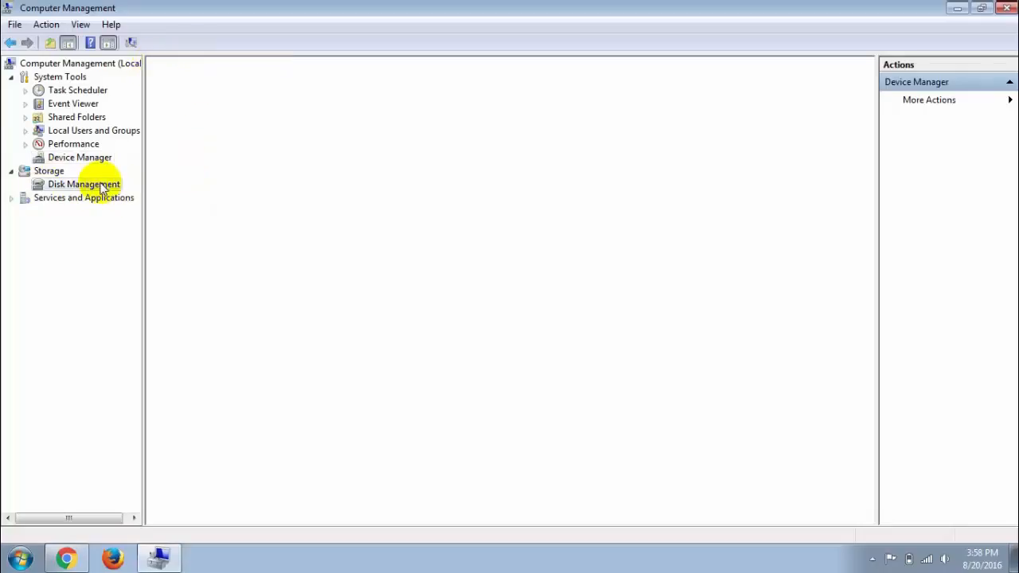
Show Disk Management listing Disk 0's C:, D: (100 GB) and E: (50 GB) partitions
{"action": "left_click", "coordinate": [83, 185]}
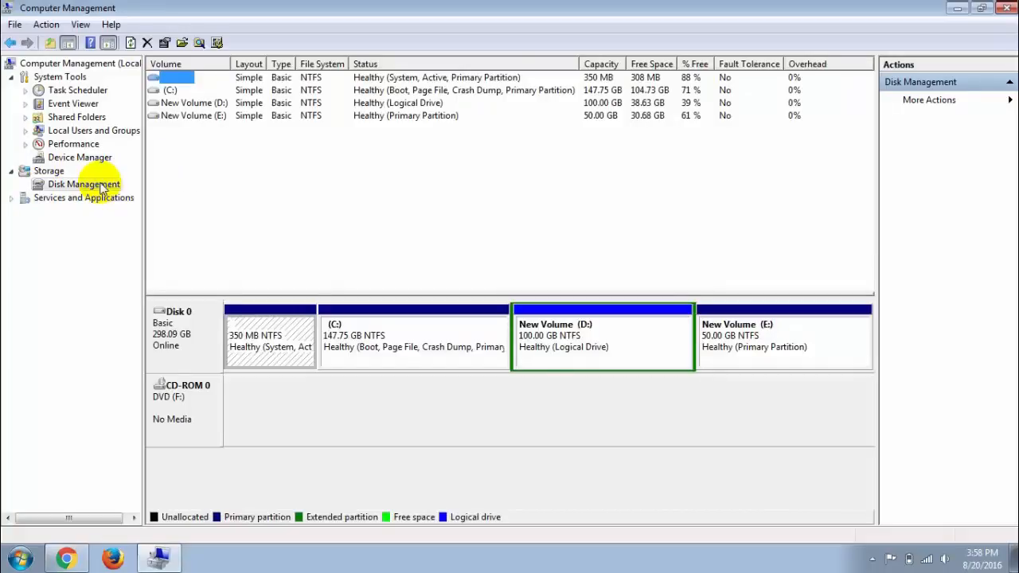
{"action": "mouse_move", "coordinate": [825, 380]}
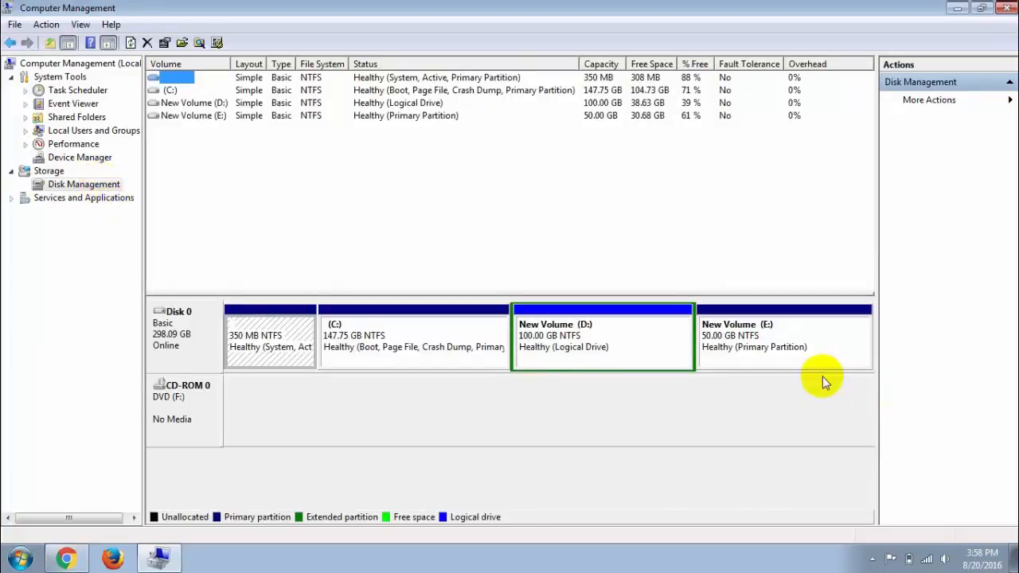
{"action": "mouse_move", "coordinate": [772, 367]}
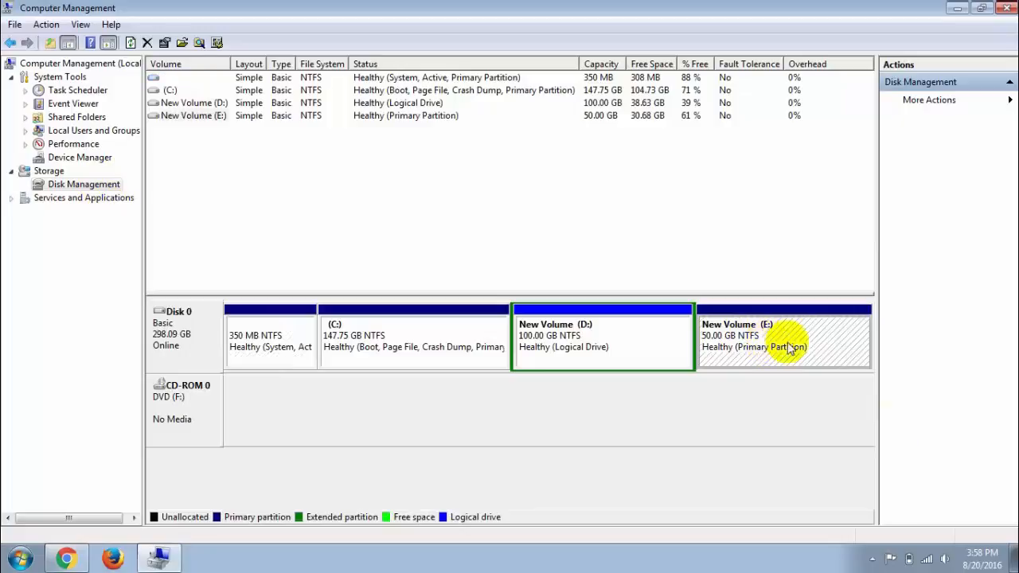
{"action": "mouse_move", "coordinate": [780, 337]}
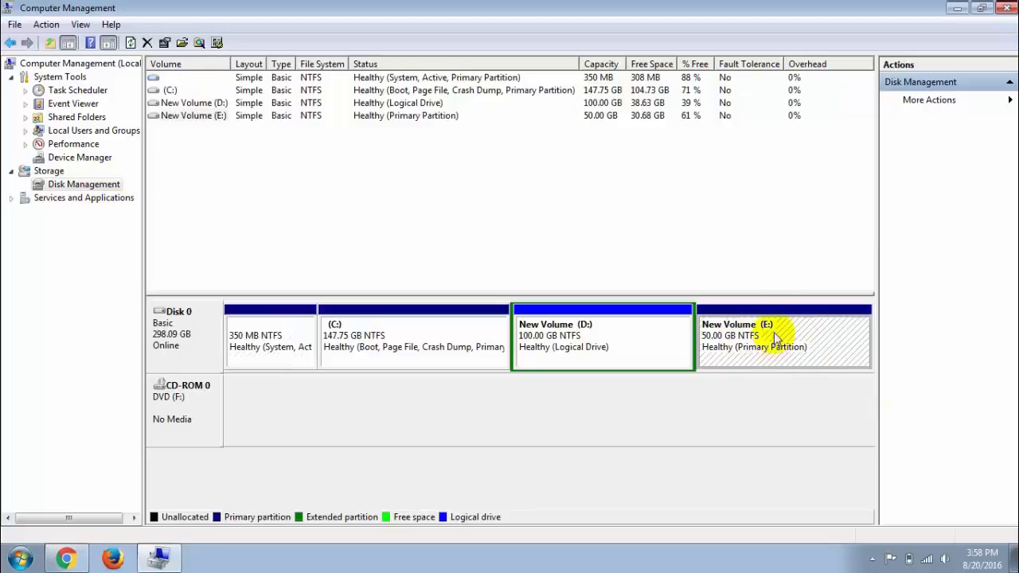
Remove drive letter E: from the 50 GB New Volume and confirm the removal
{"action": "right_click", "coordinate": [777, 335]}
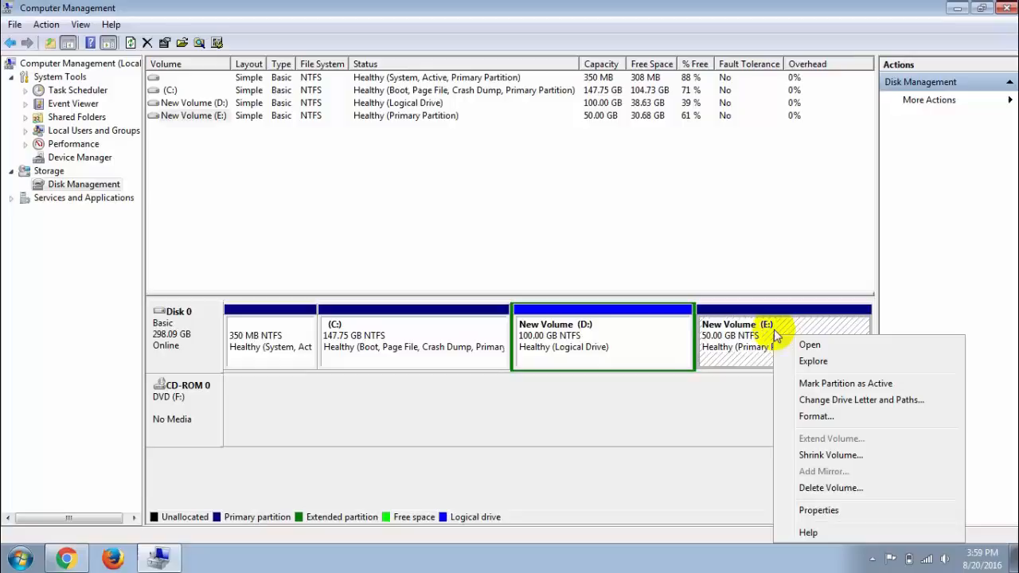
{"action": "mouse_move", "coordinate": [898, 400]}
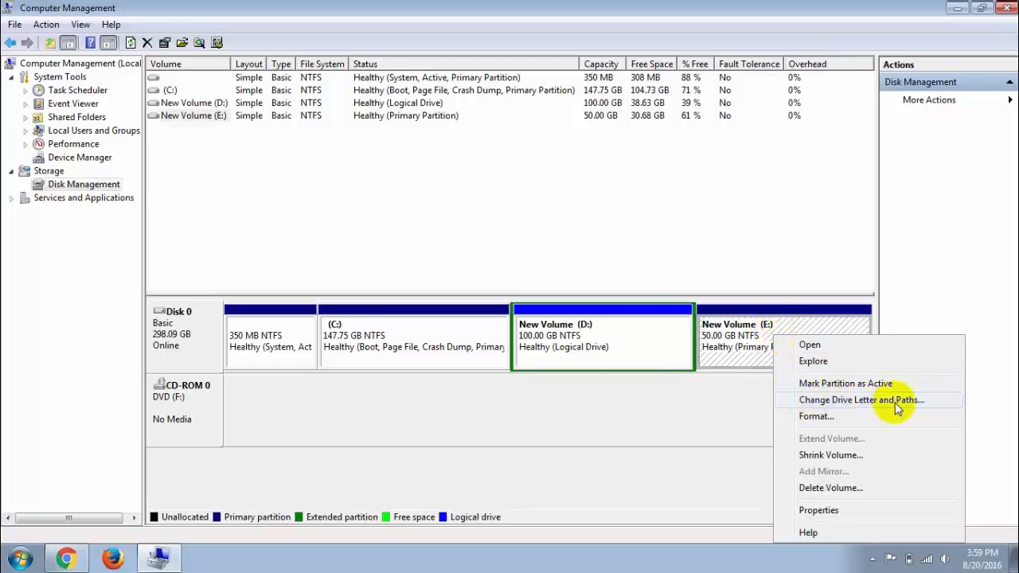
{"action": "left_click", "coordinate": [860, 399]}
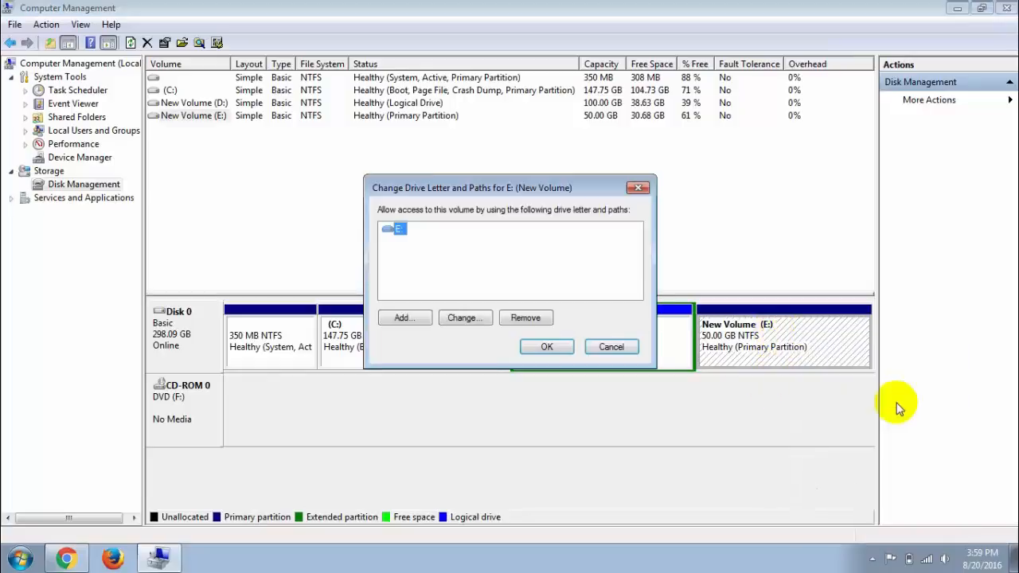
{"action": "mouse_move", "coordinate": [485, 199]}
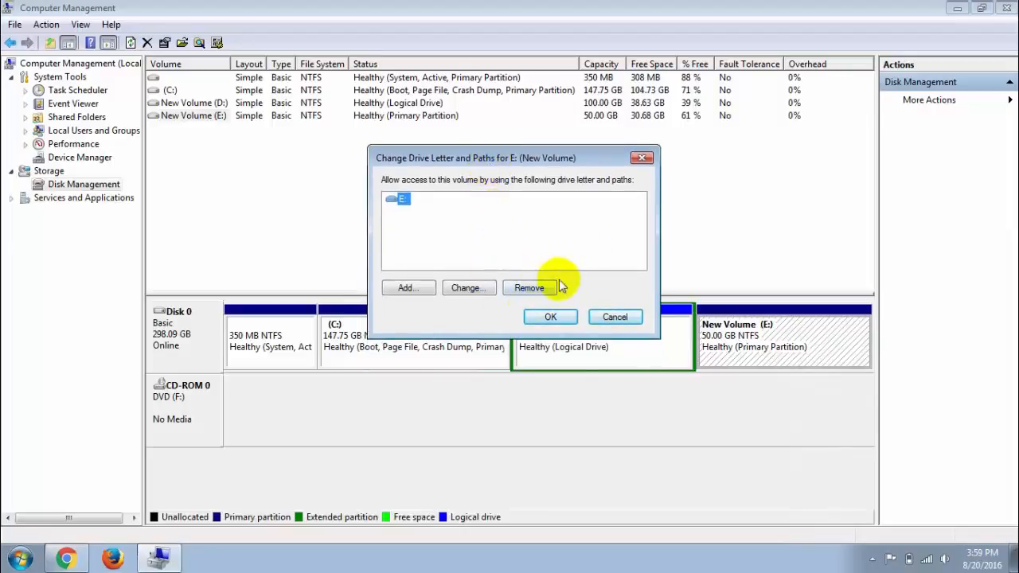
{"action": "left_click", "coordinate": [528, 287]}
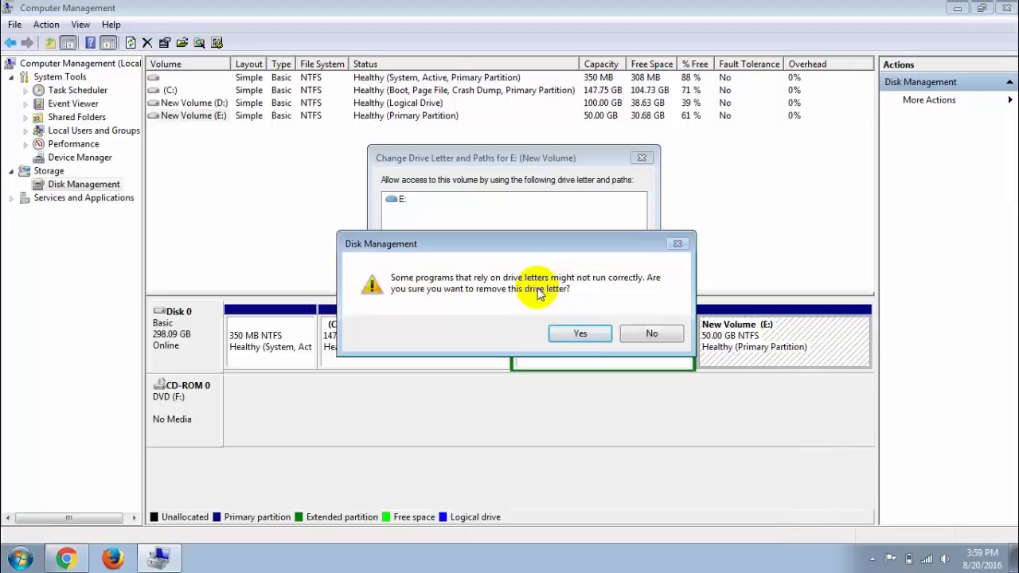
{"action": "left_click", "coordinate": [579, 332]}
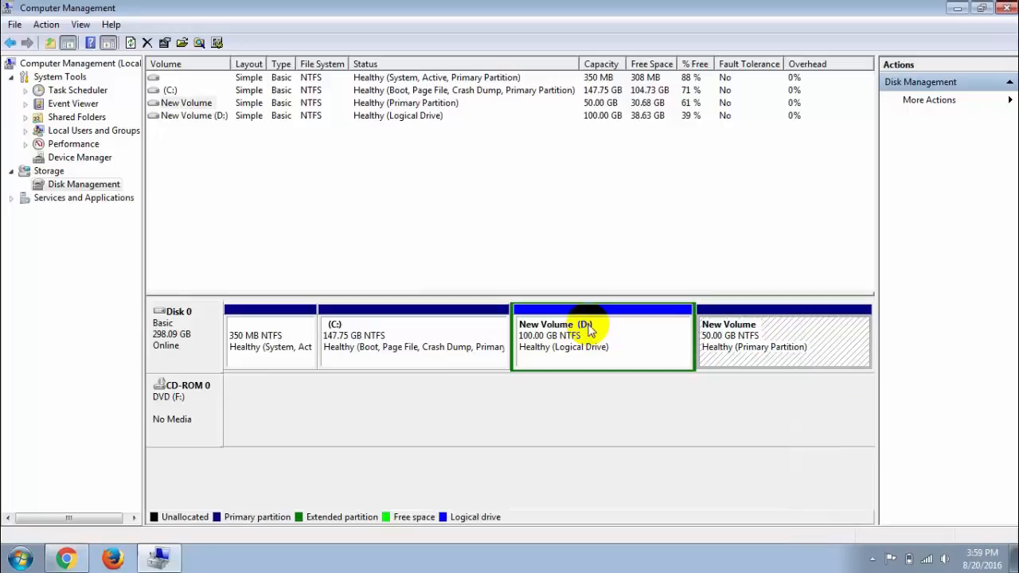
{"action": "mouse_move", "coordinate": [793, 262]}
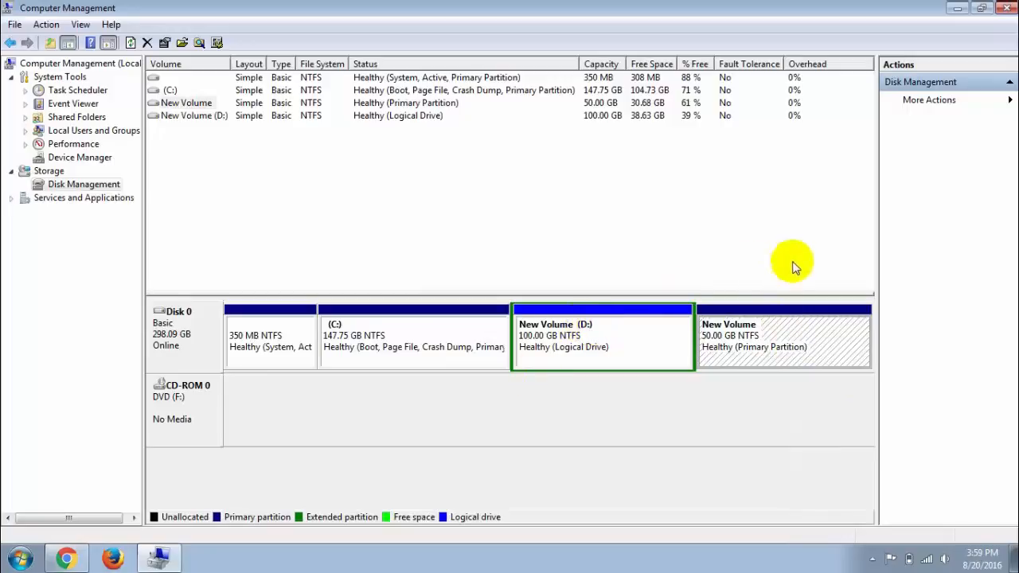
Minimize Computer Management and view the Computer drive list showing only C: and D:
{"action": "left_click", "coordinate": [958, 8]}
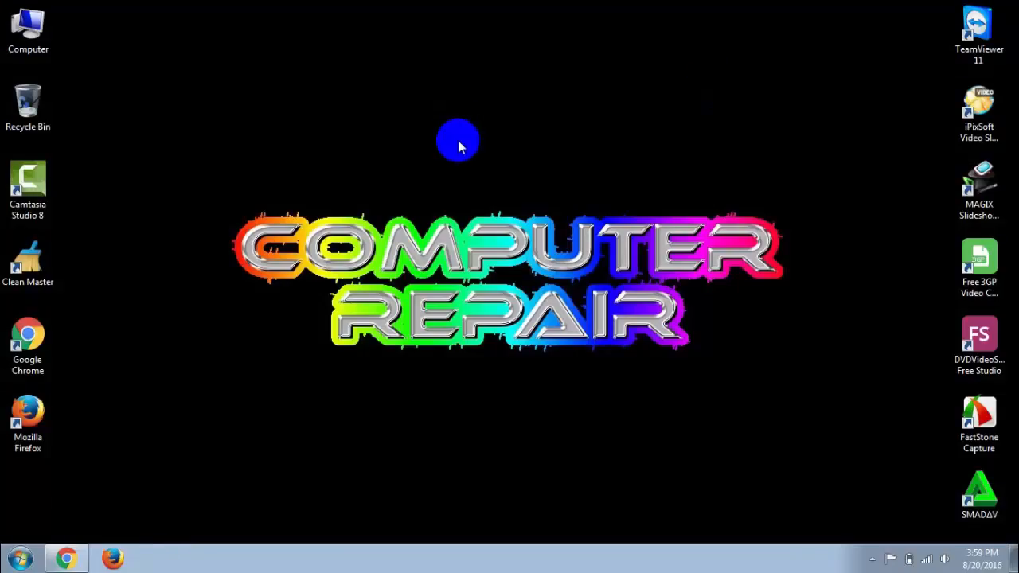
{"action": "double_click", "coordinate": [27, 25]}
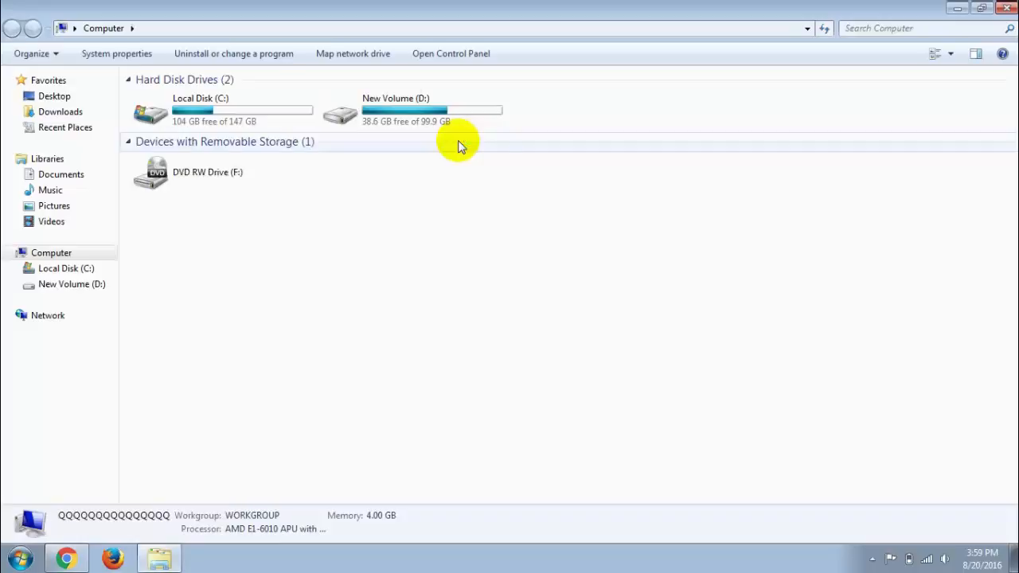
{"action": "mouse_move", "coordinate": [678, 115]}
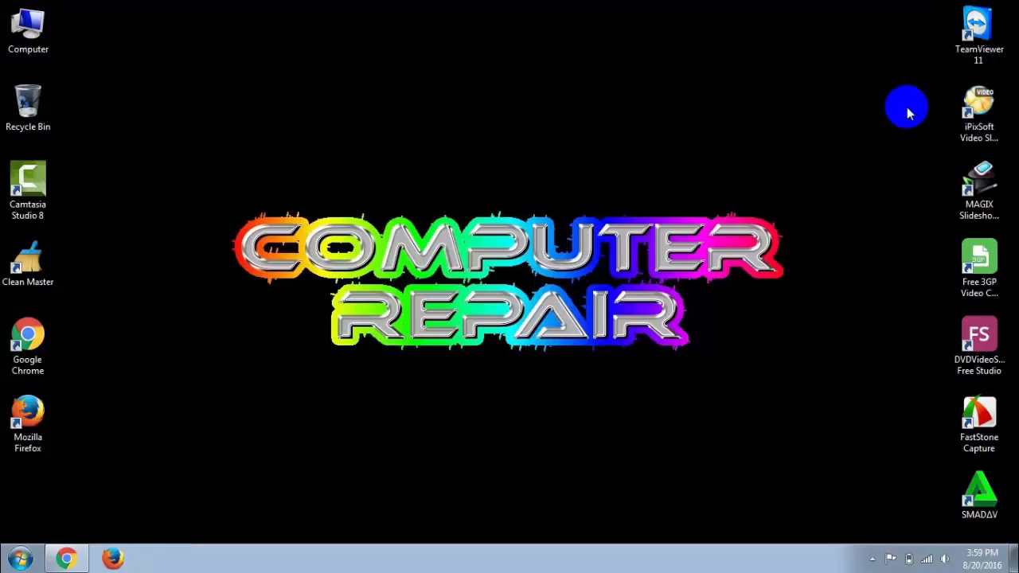
Restore the Computer Management window from the taskbar
{"action": "left_click", "coordinate": [29, 29]}
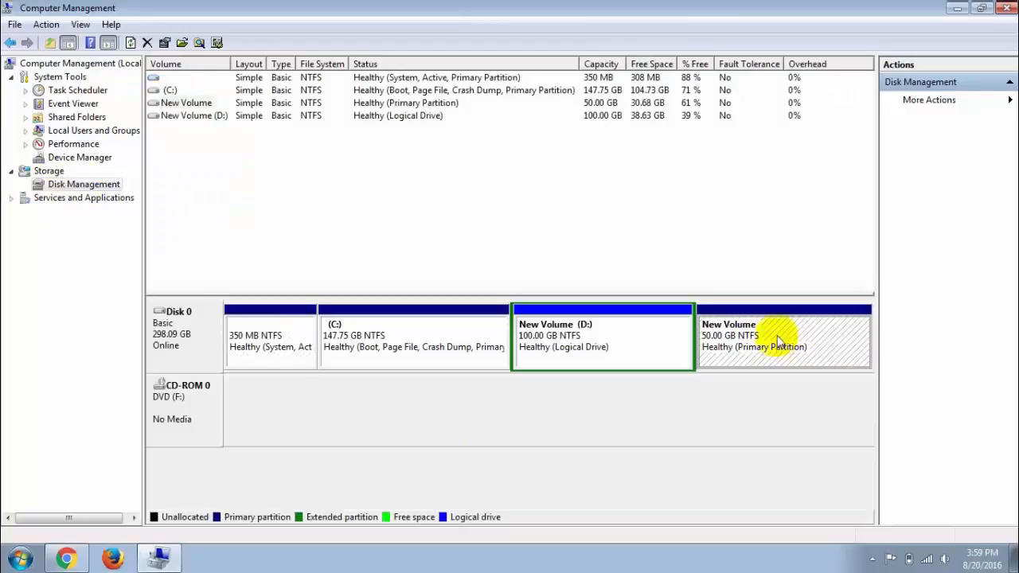
Assign drive letter E: to the 50 GB New Volume and verify E: reappears in Computer
{"action": "right_click", "coordinate": [777, 340]}
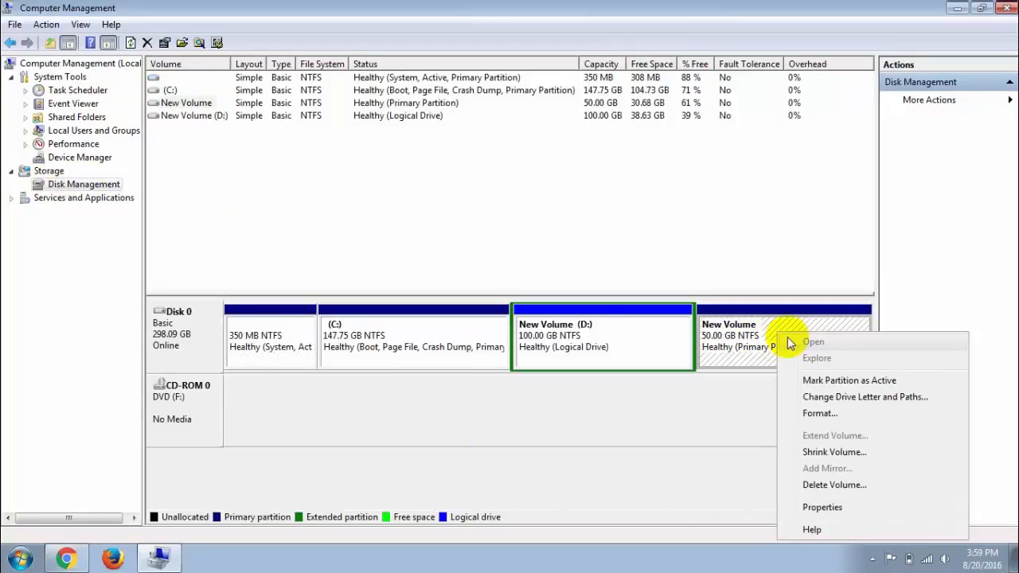
{"action": "mouse_move", "coordinate": [874, 397]}
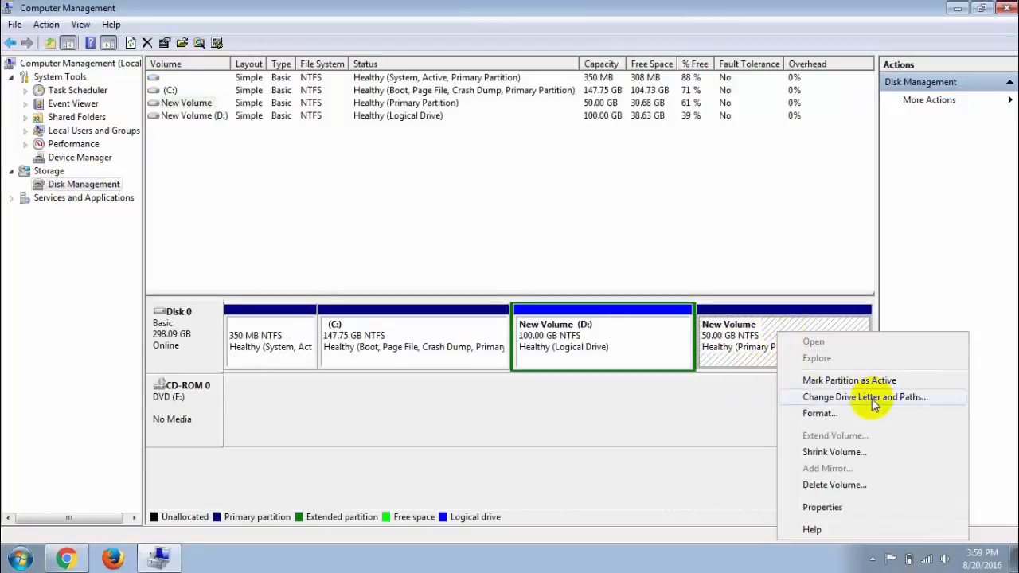
{"action": "left_click", "coordinate": [863, 396]}
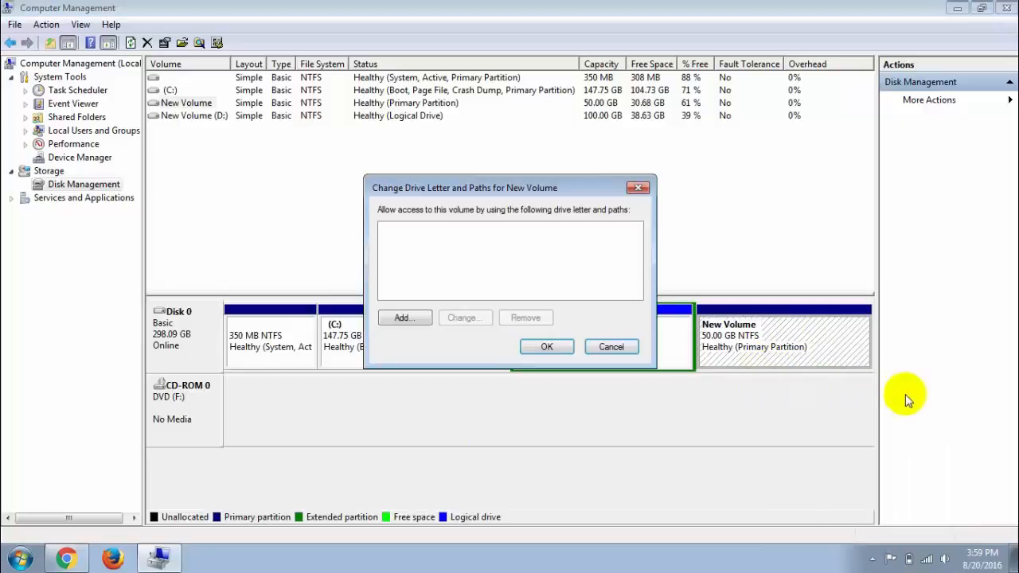
{"action": "mouse_move", "coordinate": [405, 319]}
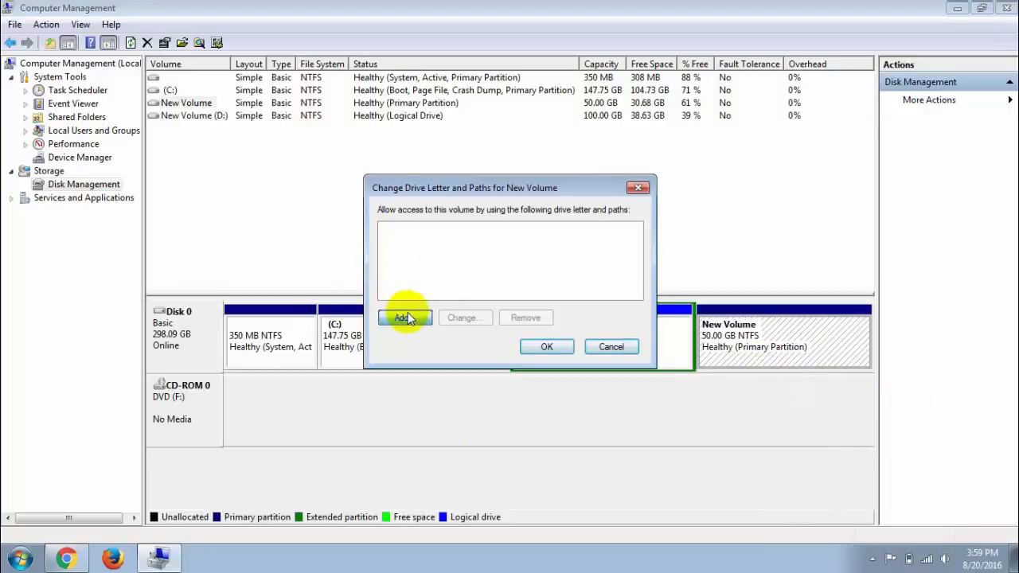
{"action": "left_click", "coordinate": [401, 319]}
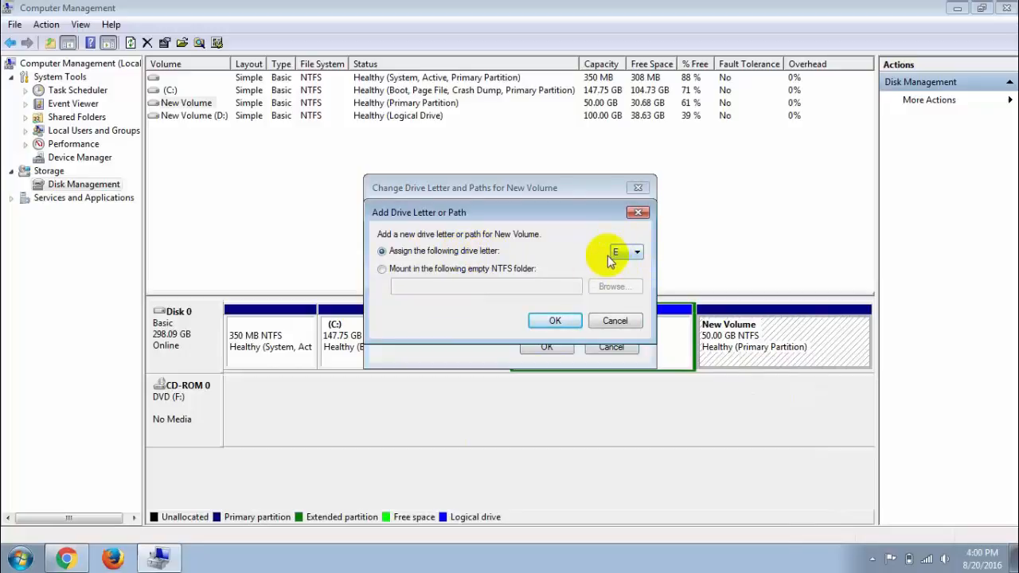
{"action": "left_click", "coordinate": [554, 320]}
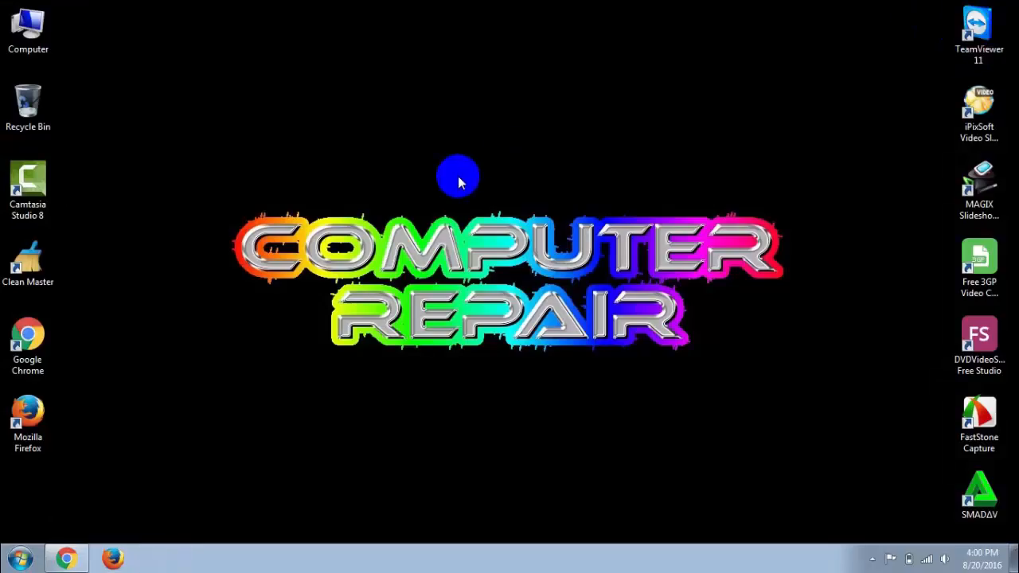
{"action": "double_click", "coordinate": [29, 29]}
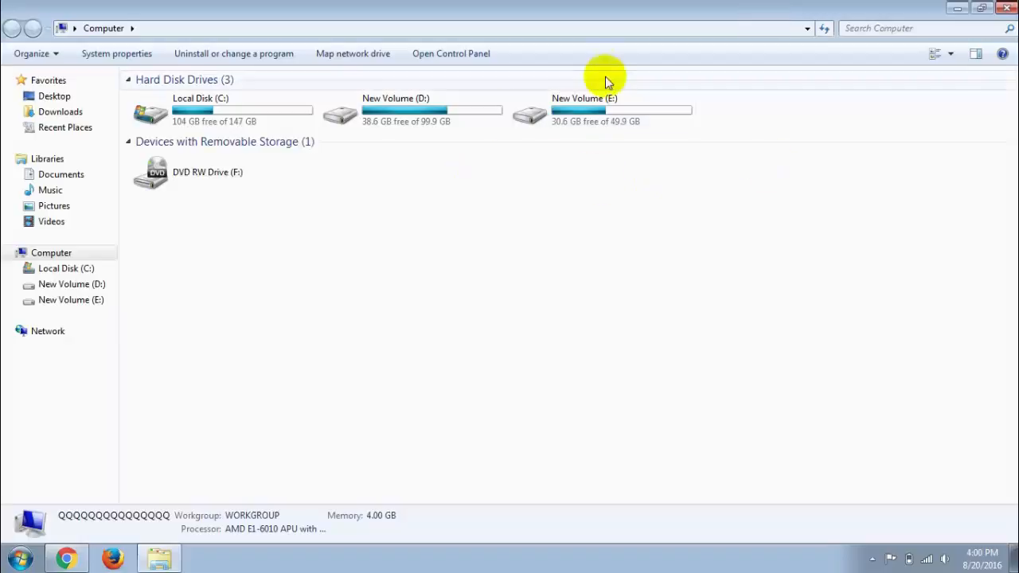
{"action": "mouse_move", "coordinate": [512, 130]}
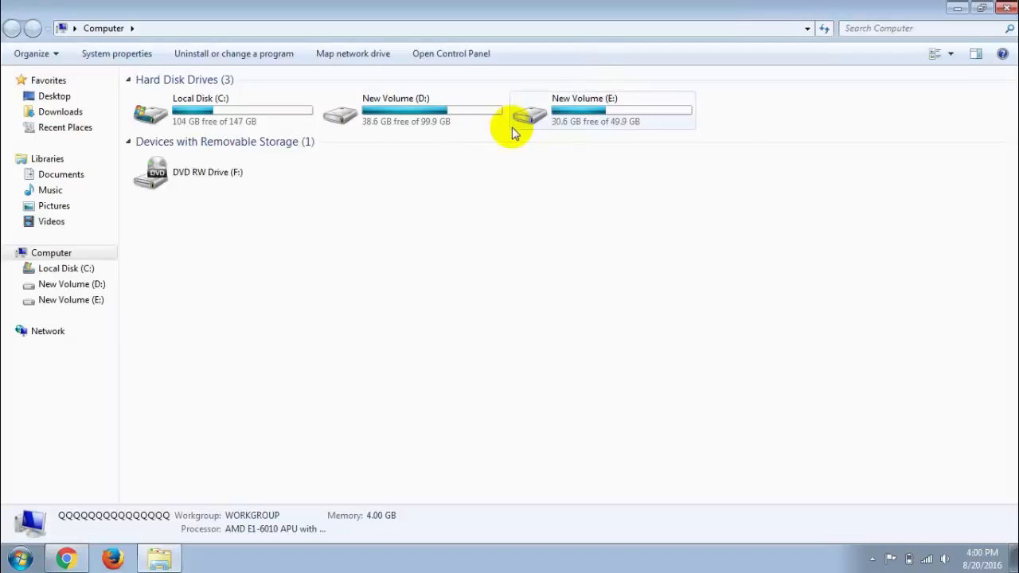